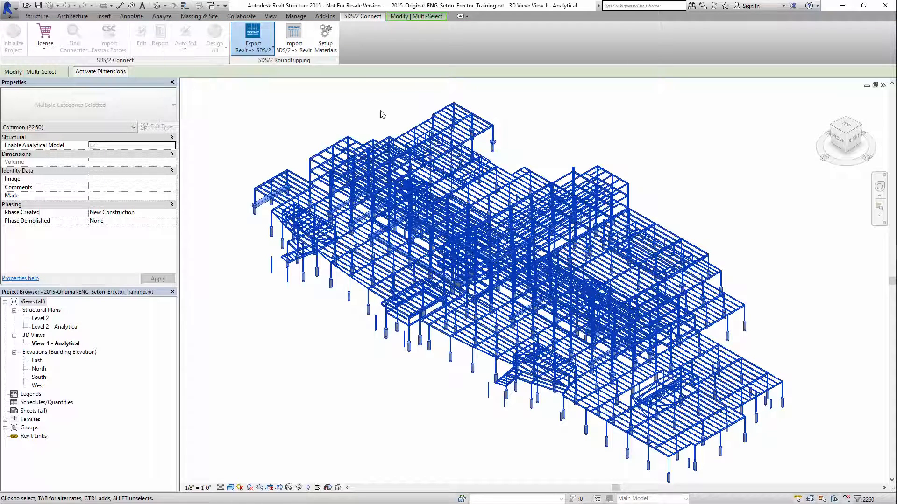
# - Export the selected Revit analytical steel model to SDS/2 via SDS/2 Connect
pyautogui.click(254, 37)
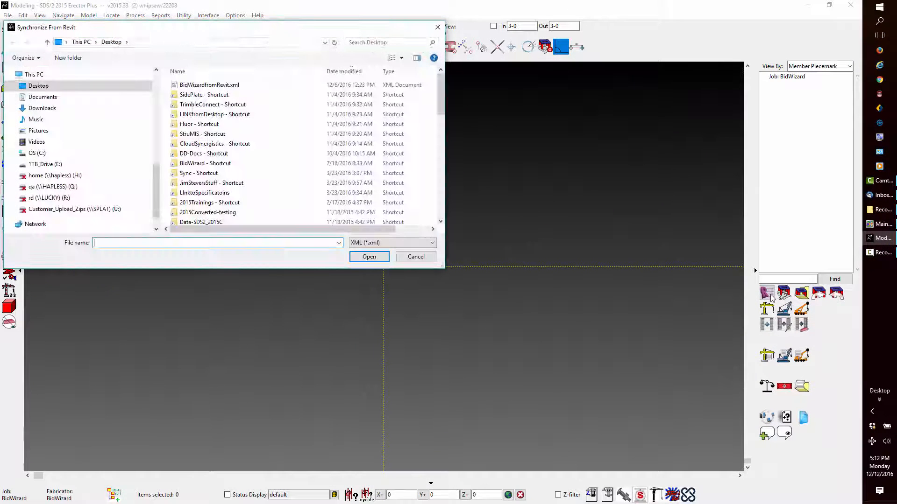
# - Synchronize BidWizardfromRevit.xml from the Desktop into the BidWizard job
pyautogui.click(210, 85)
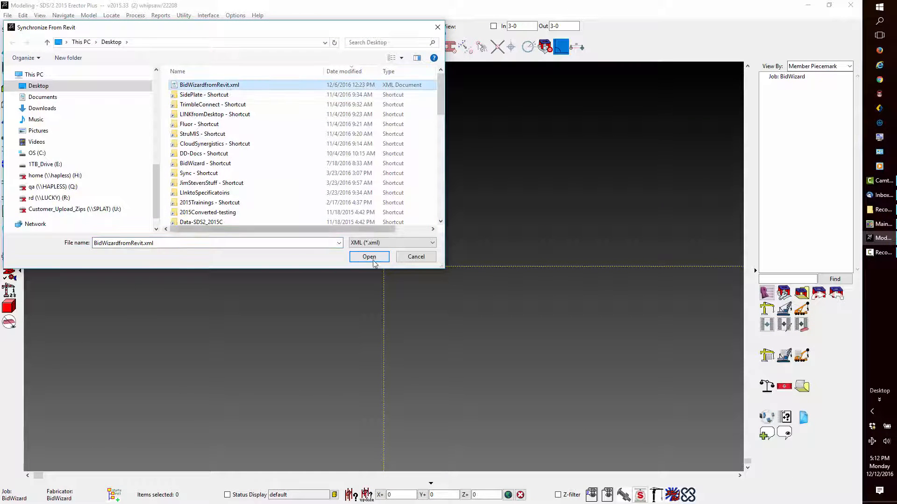
pyautogui.click(369, 256)
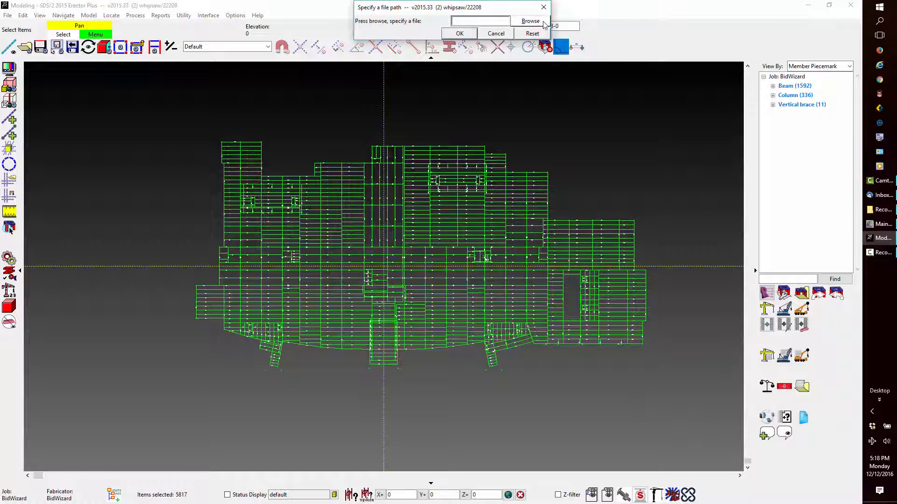
# - Save the job's member export to the Desktop as Pre-fabricationModel
pyautogui.click(531, 22)
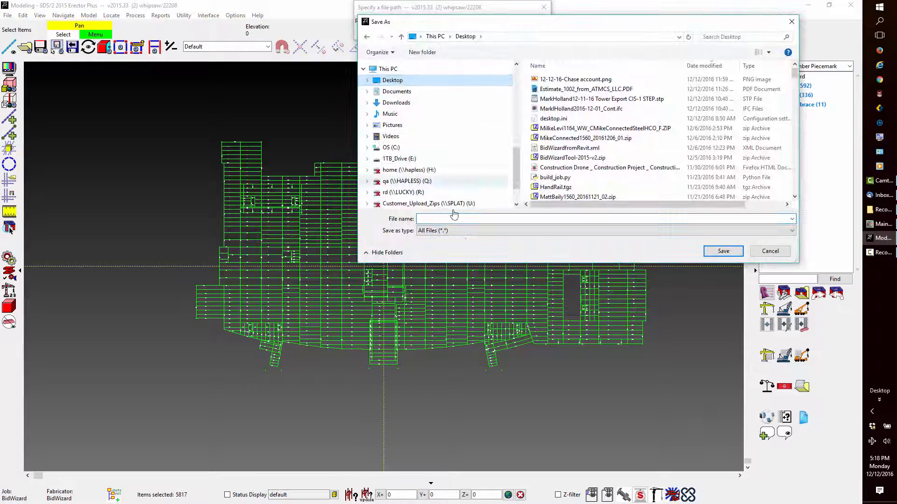
pyautogui.write('Pre-fabricationModel')
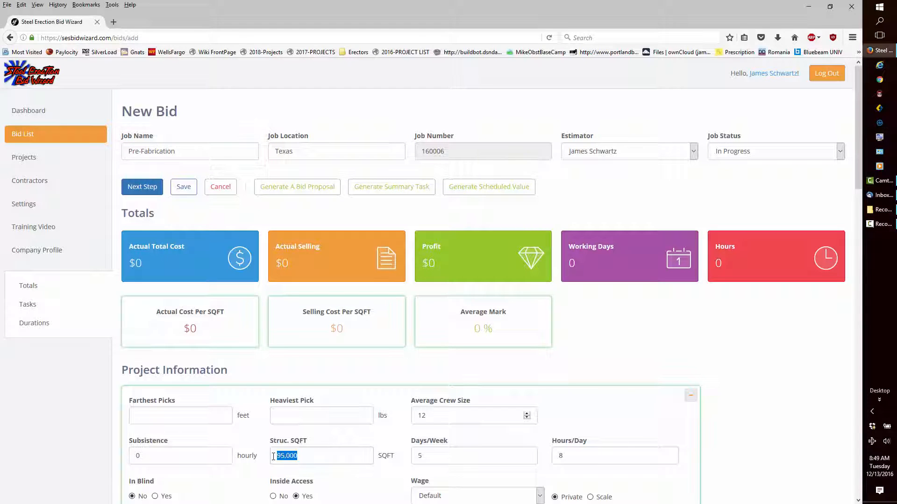
# - Set the bid's average crew size to 12 alongside 95,000 structural square feet
pyautogui.click(469, 414)
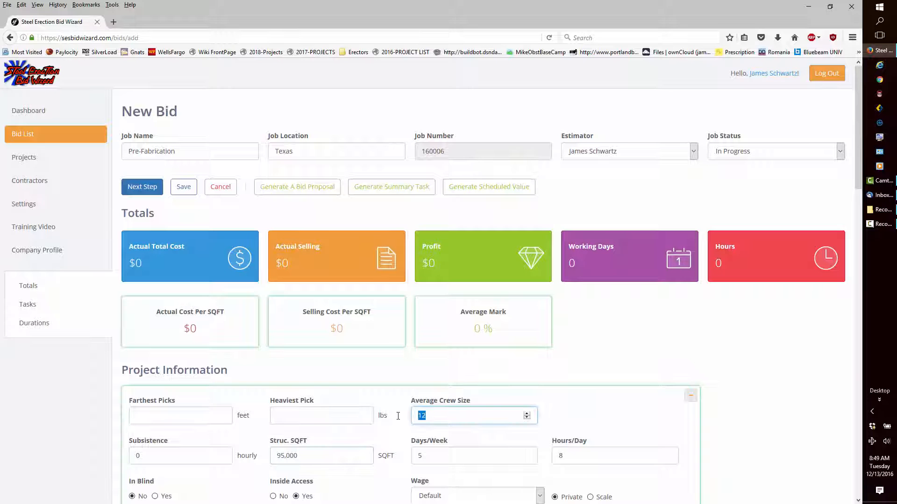
pyautogui.moveTo(761, 197)
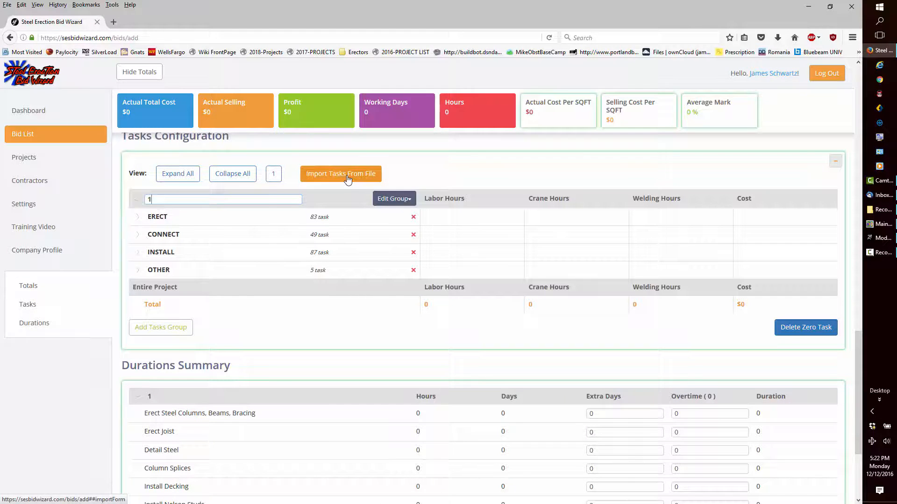
# - Import Fabsuite task quantities from Pre-fabricationModel.xls into the Pre-Fabrication bid
pyautogui.click(340, 174)
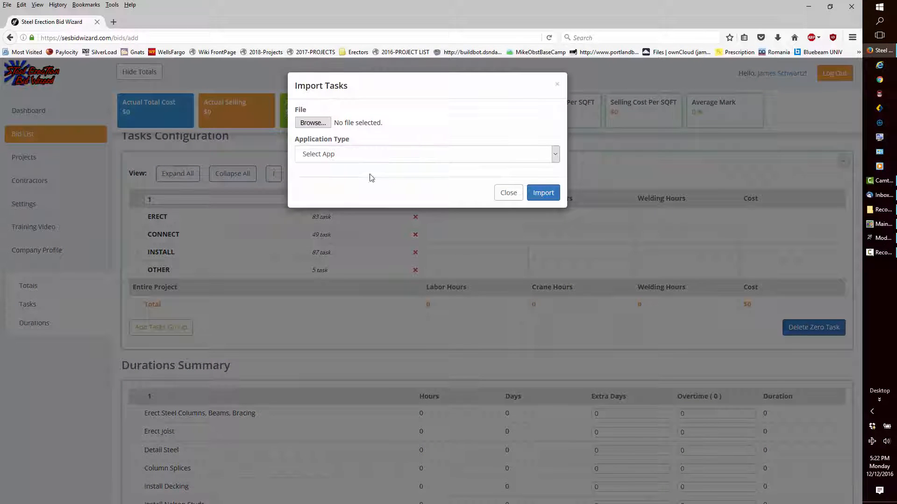
pyautogui.click(425, 155)
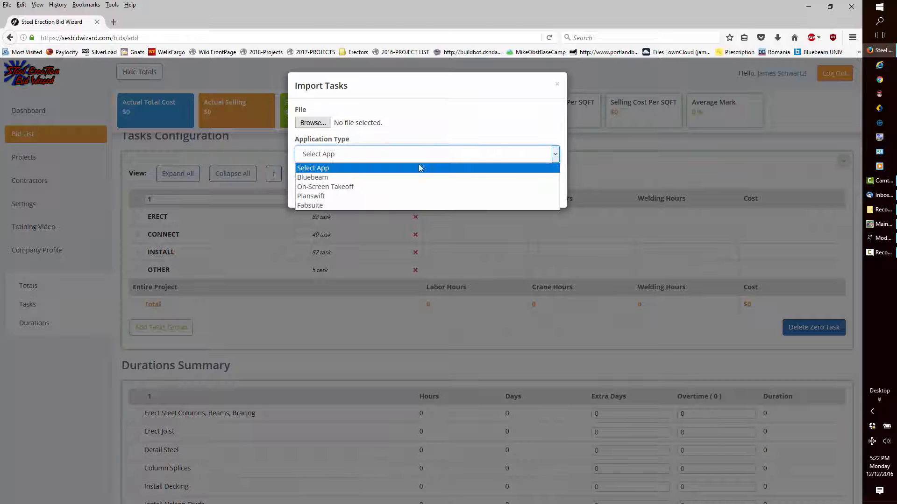
pyautogui.click(309, 206)
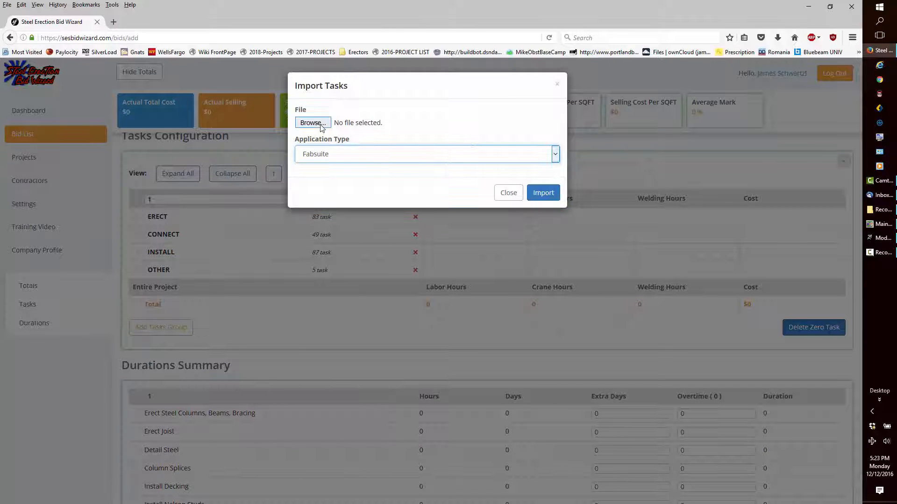
pyautogui.click(312, 122)
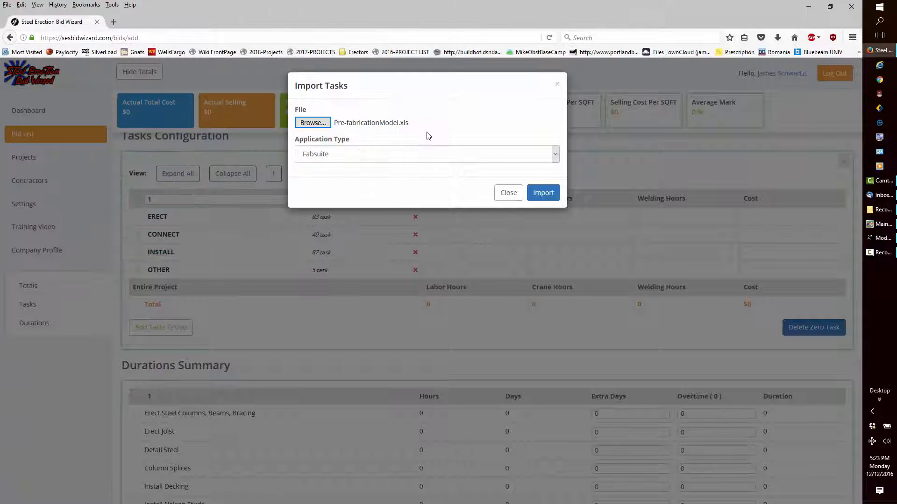
pyautogui.click(542, 192)
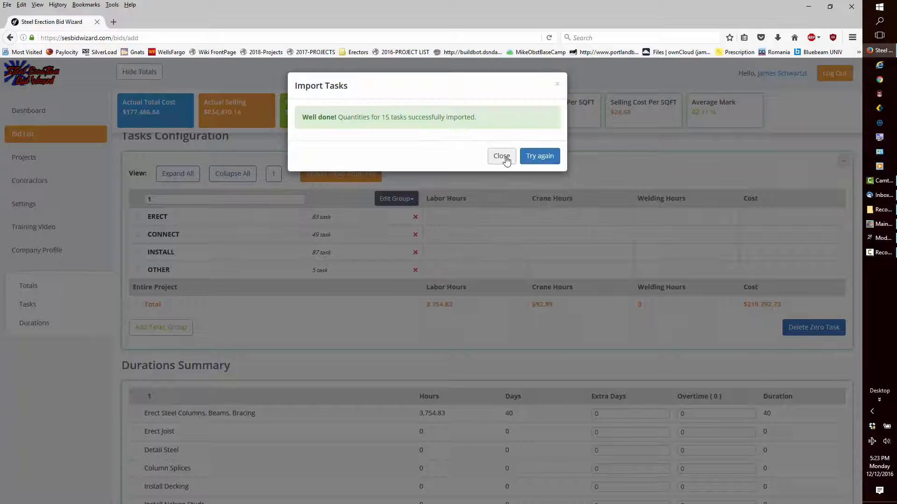
pyautogui.click(501, 156)
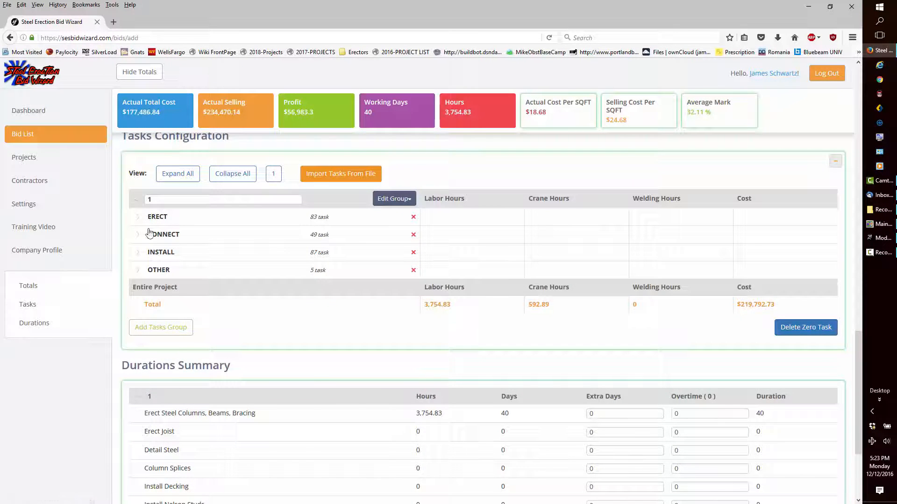
# - Expand the ERECT group and review the imported beam, column and brace rows
pyautogui.click(137, 215)
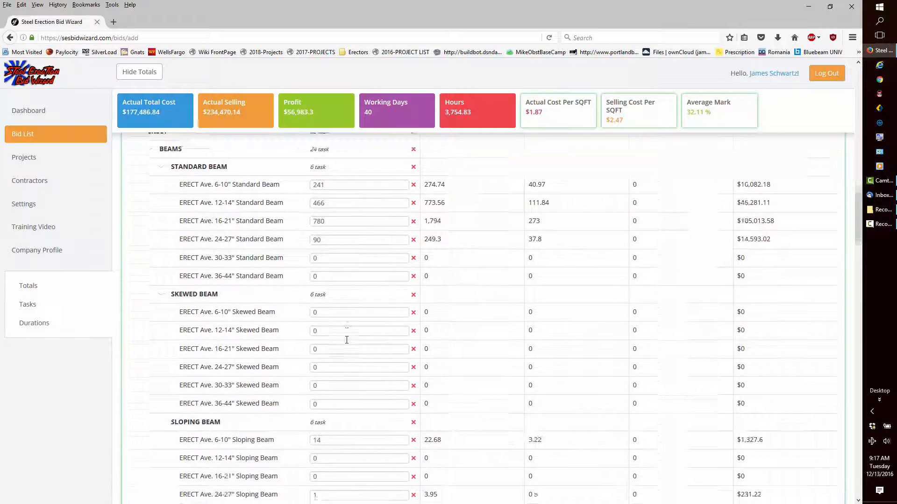
pyautogui.scroll(-3)
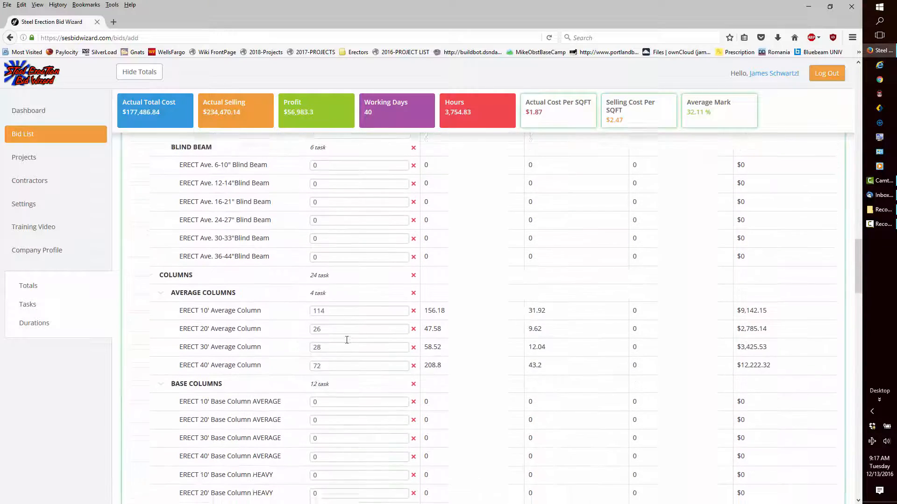
pyautogui.scroll(-3)
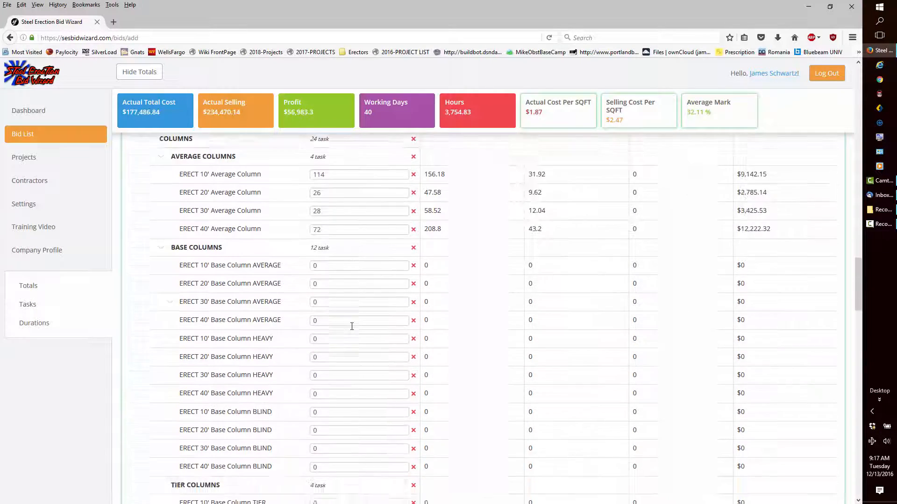
pyautogui.scroll(-3)
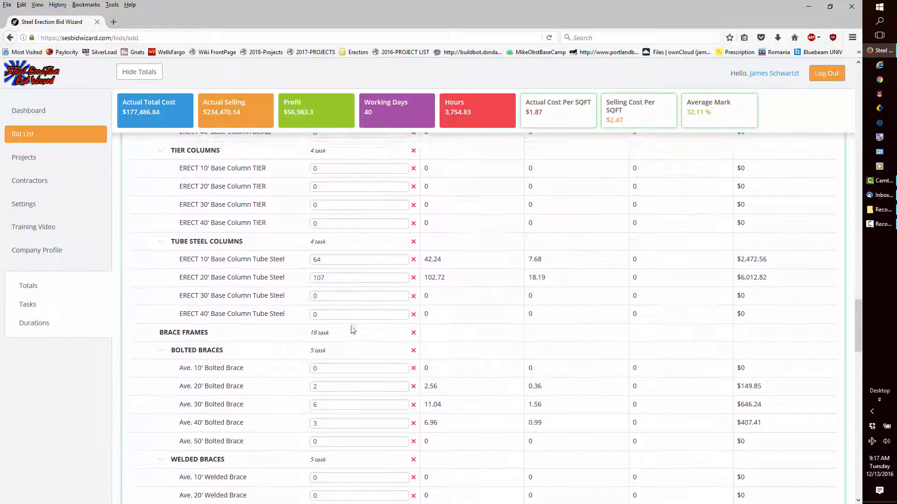
pyautogui.scroll(-3)
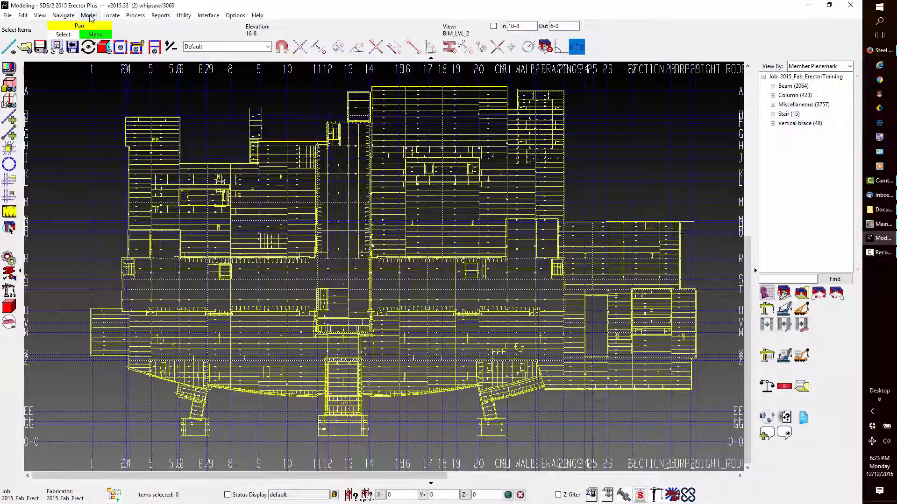
pyautogui.click(89, 15)
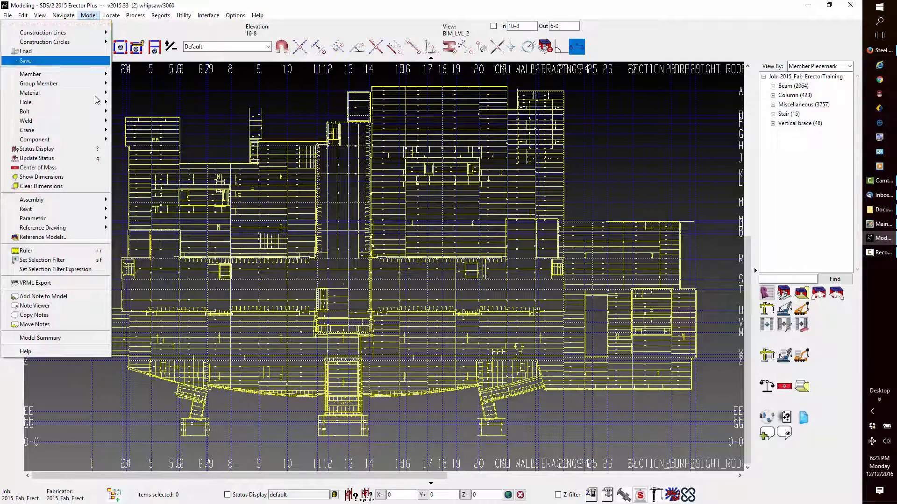
pyautogui.click(39, 337)
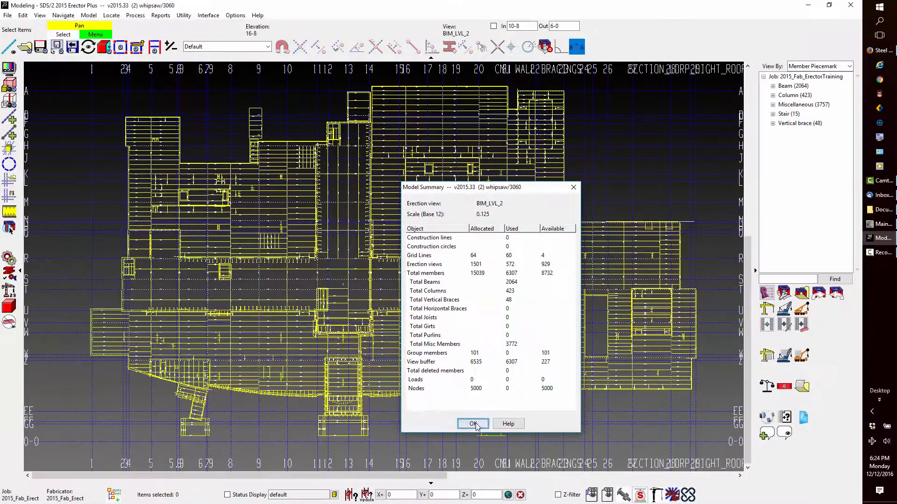
pyautogui.click(473, 424)
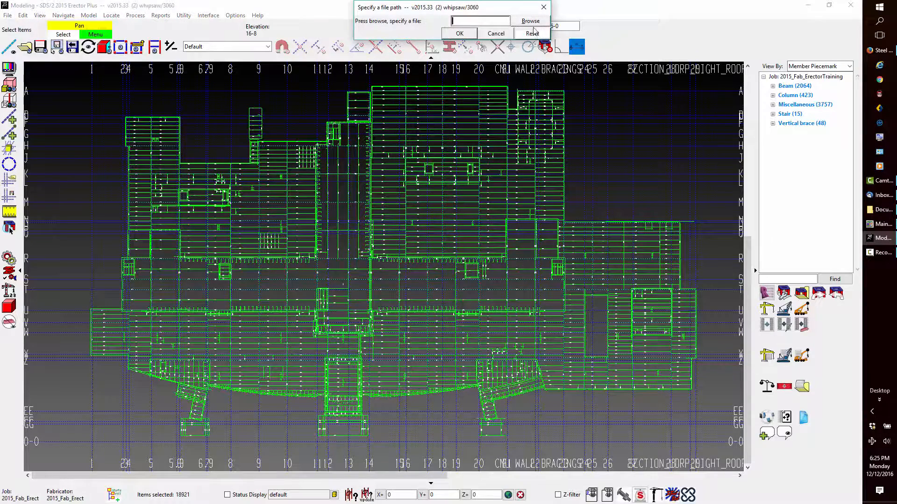
# - Save the erector model report to the Desktop as FabricationModel
pyautogui.click(529, 22)
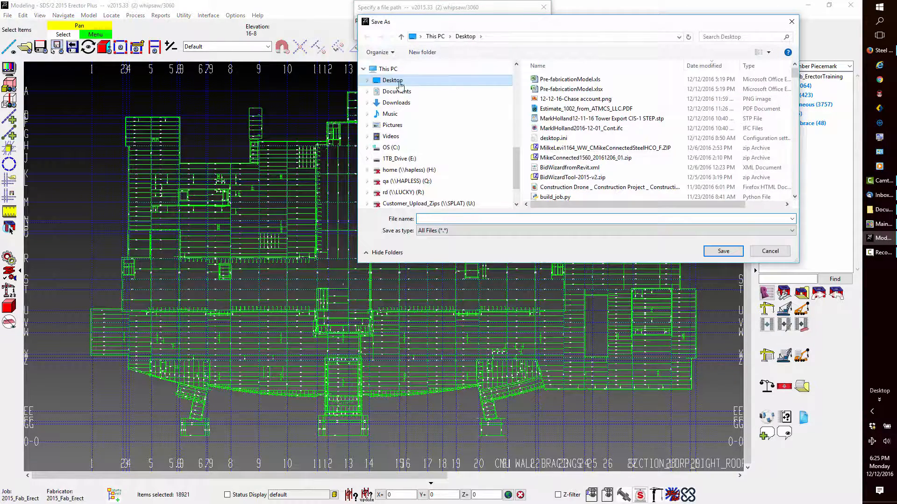
pyautogui.write('FabricationModel')
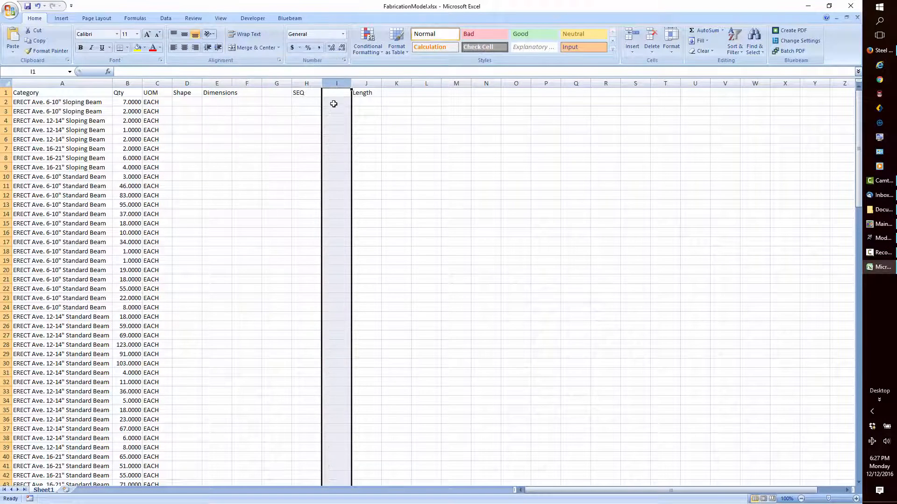
# - Enter 1 in I2 and fill it down column I for all item rows
pyautogui.write('1')
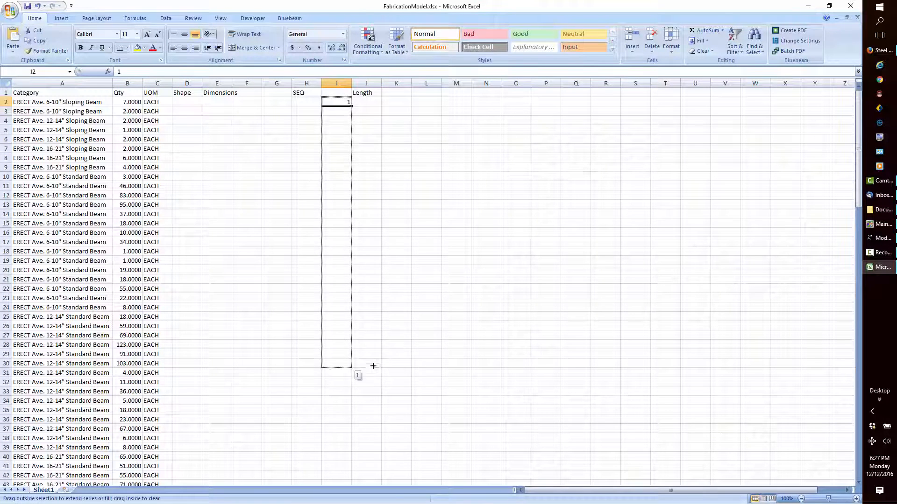
pyautogui.moveTo(336, 102); pyautogui.dragTo(343, 472)
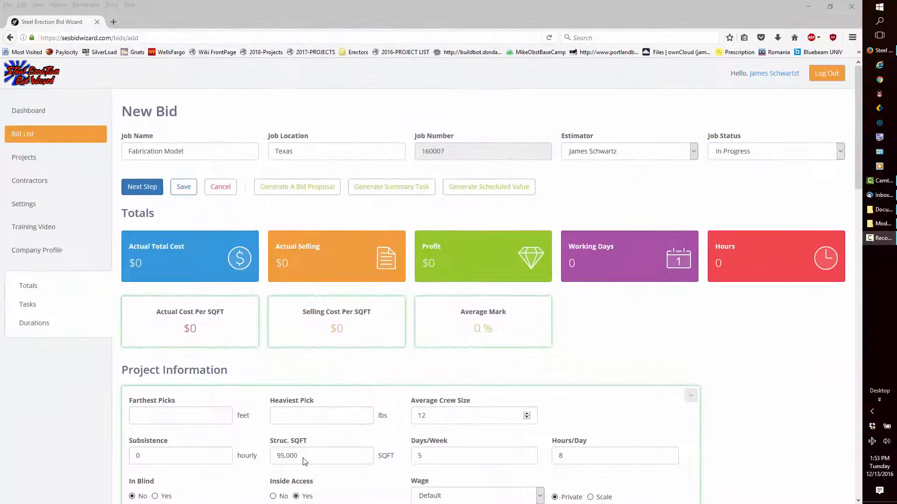
pyautogui.click(190, 151)
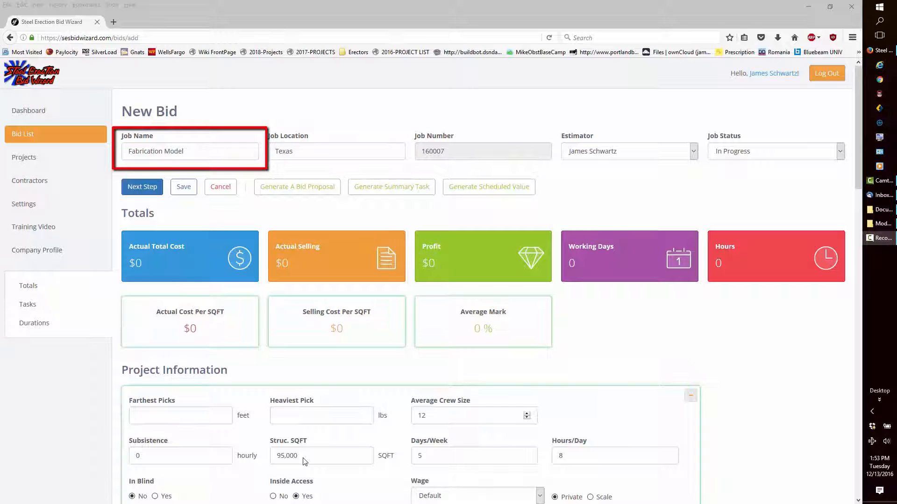
pyautogui.doubleClick(286, 456)
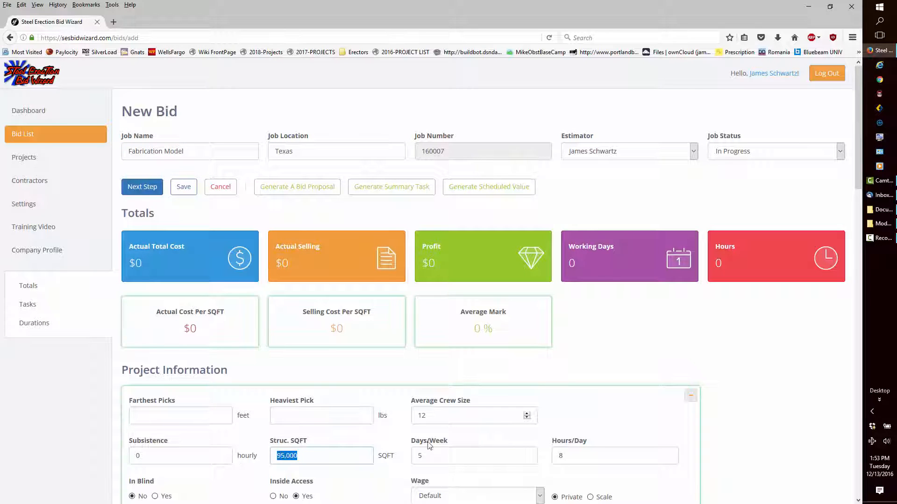
pyautogui.click(473, 415)
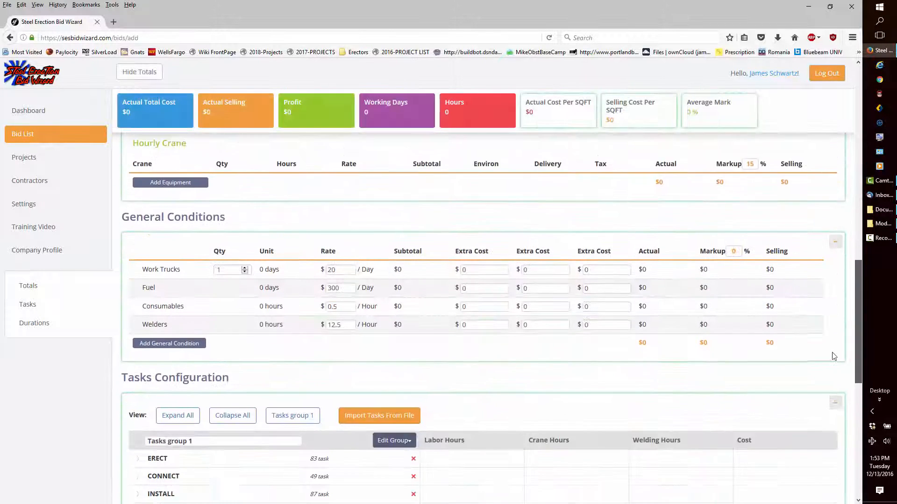
pyautogui.scroll(-3)
pyautogui.write('1')
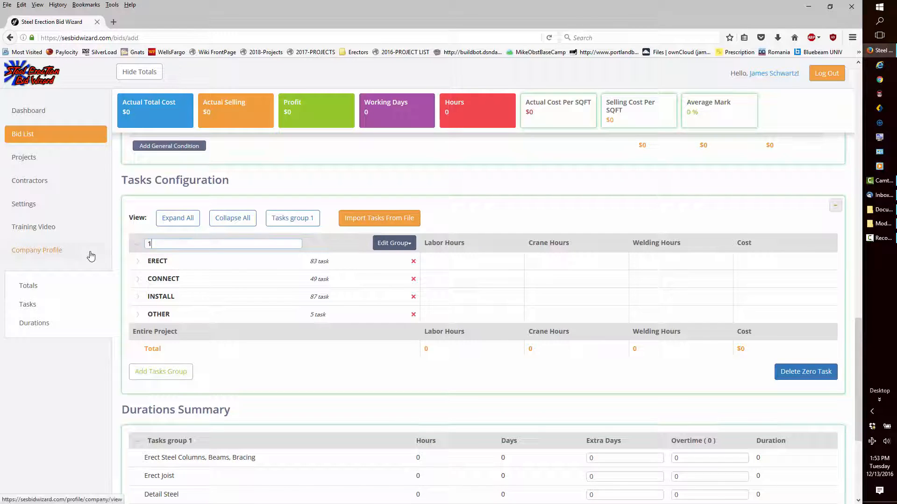
# - Import task quantities from FabricationModel.xls into the Fabrication Model bid
pyautogui.click(379, 218)
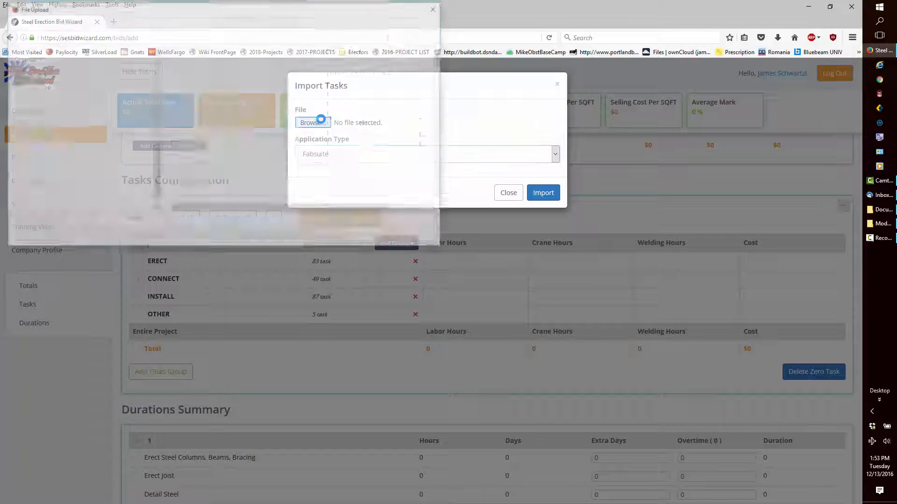
pyautogui.click(312, 122)
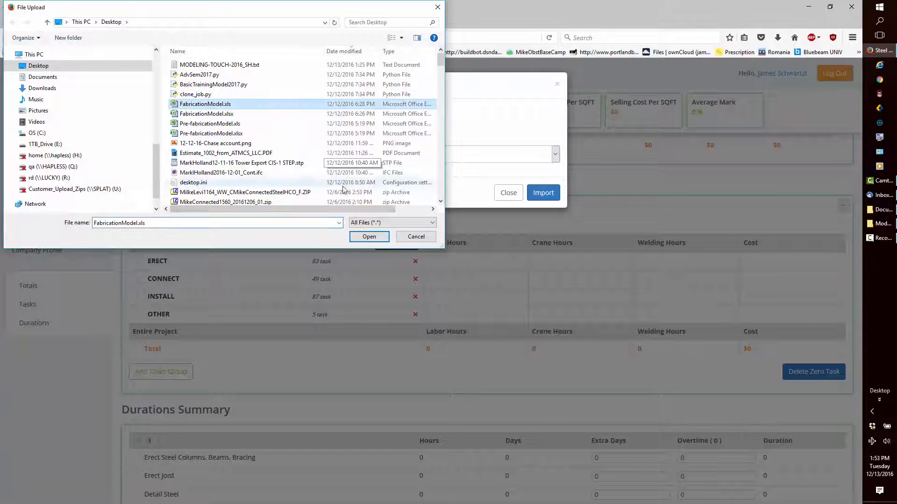
pyautogui.click(369, 237)
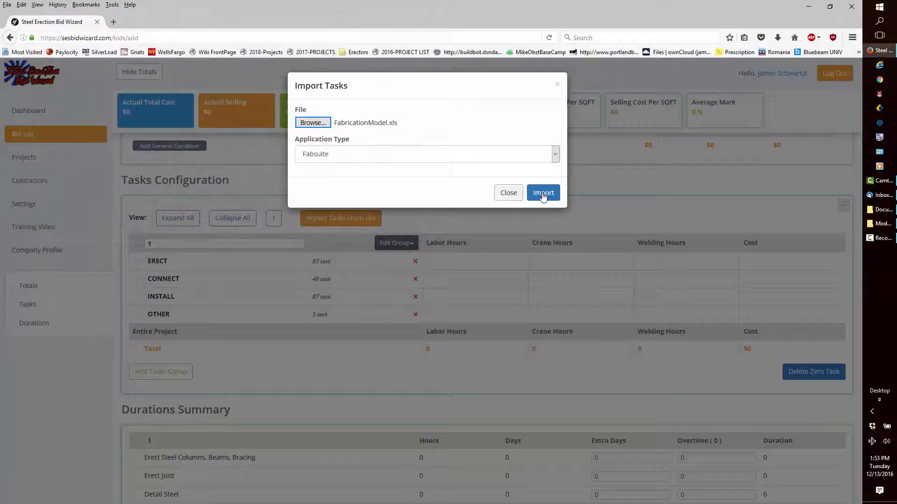
pyautogui.click(542, 192)
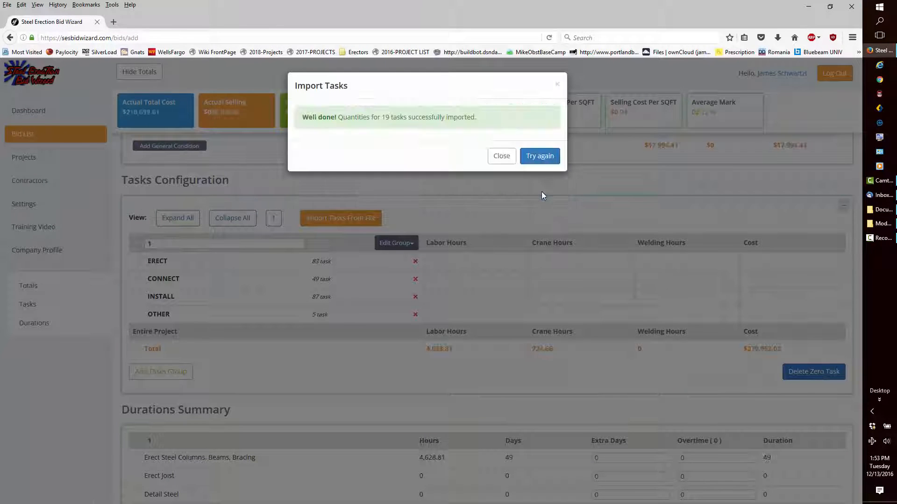
pyautogui.click(500, 156)
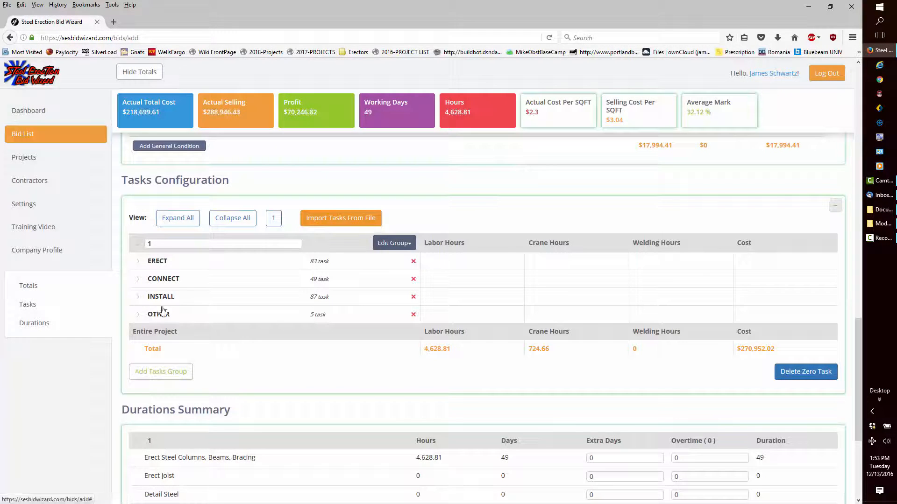
# - Review the expanded ERECT beam, column and brace quantities, then save the bid
pyautogui.click(137, 260)
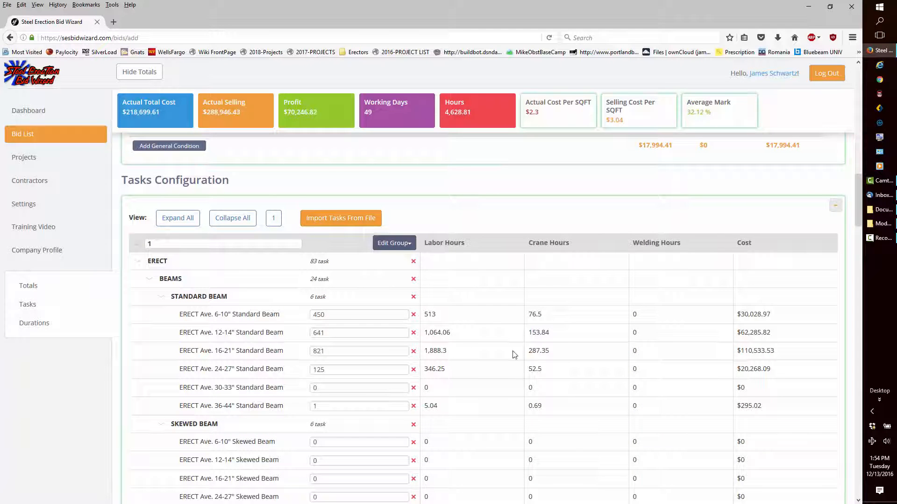
pyautogui.scroll(-3)
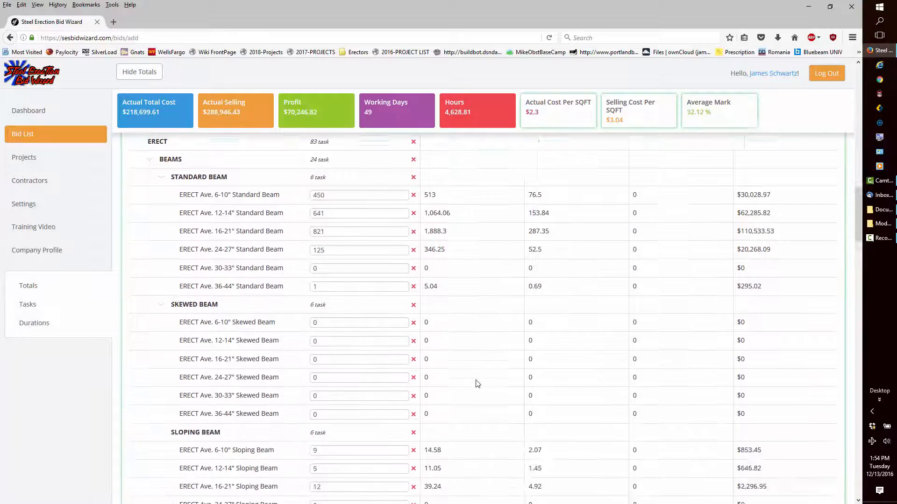
pyautogui.scroll(-3)
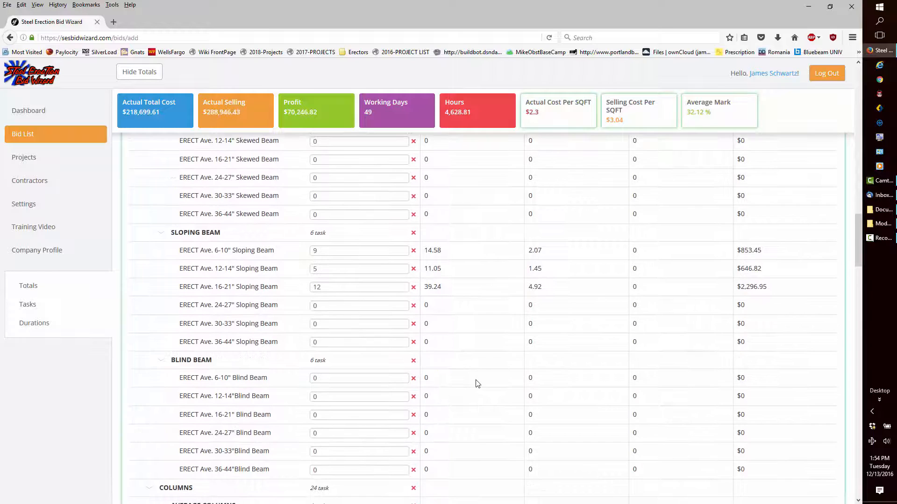
pyautogui.scroll(-3)
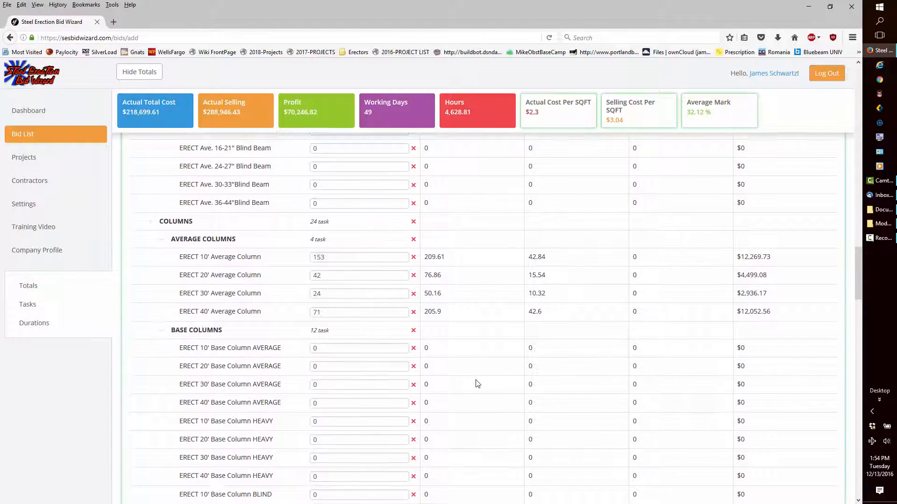
pyautogui.scroll(-3)
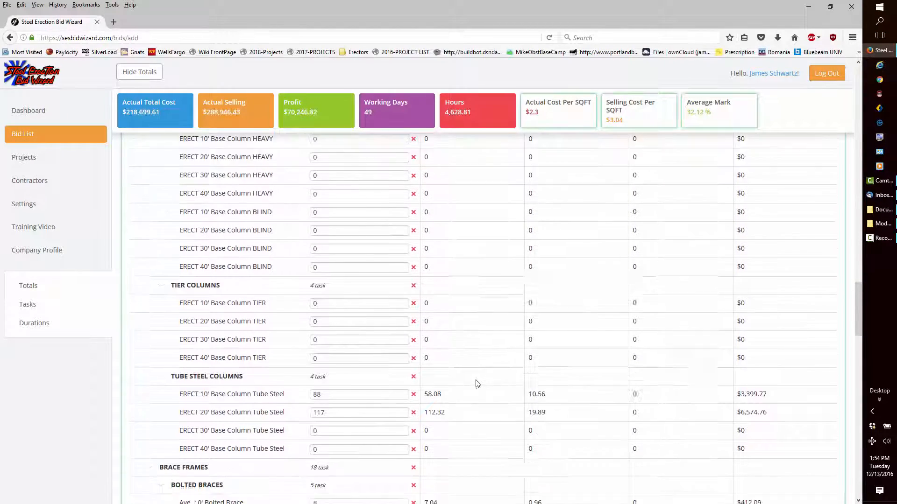
pyautogui.scroll(-3)
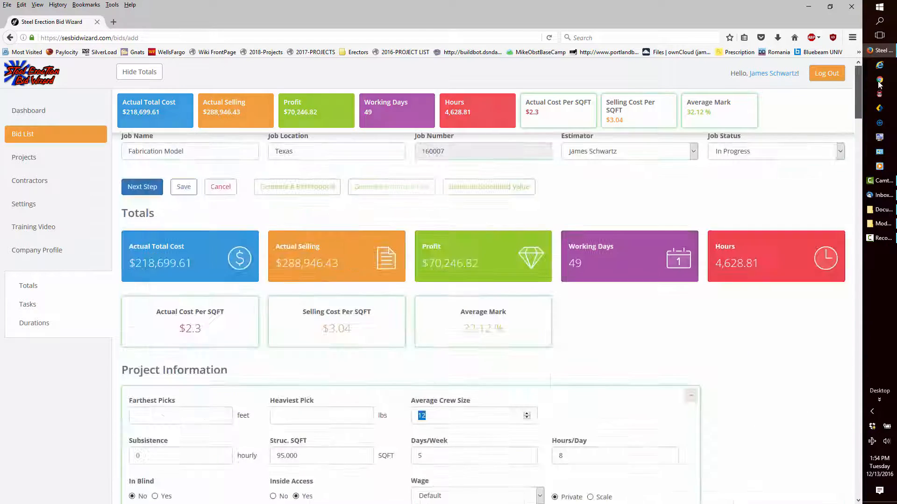
pyautogui.click(184, 186)
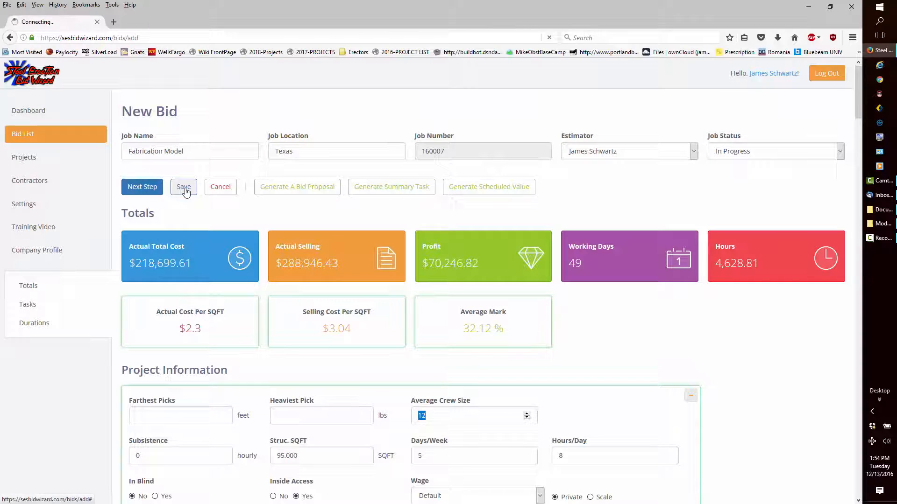